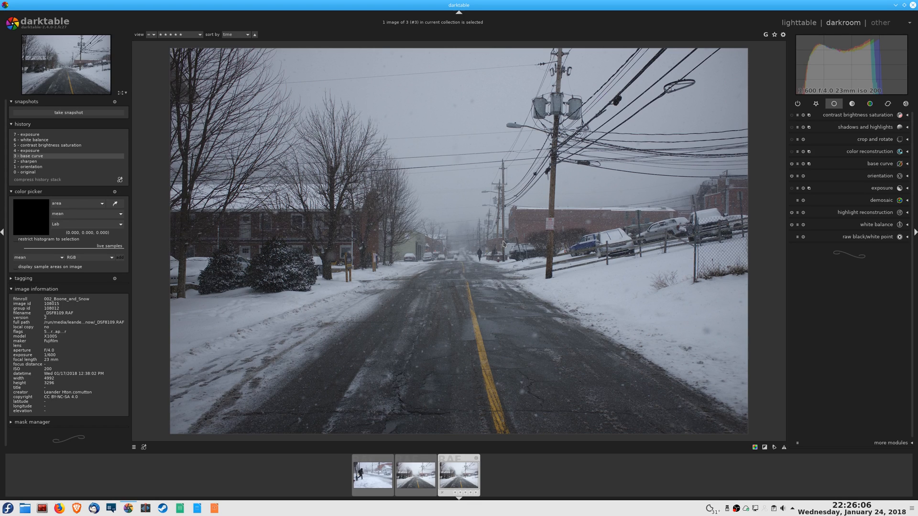
mouse_move(454, 36)
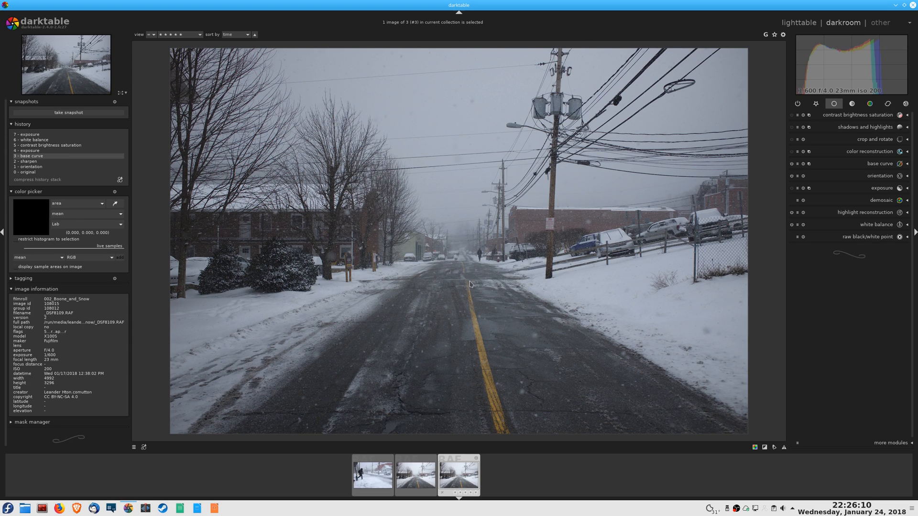
mouse_move(455, 169)
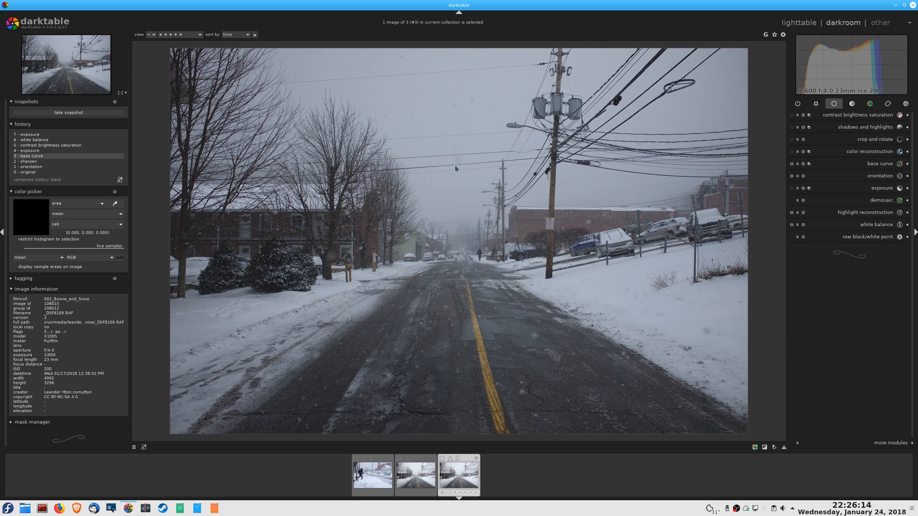
mouse_move(411, 295)
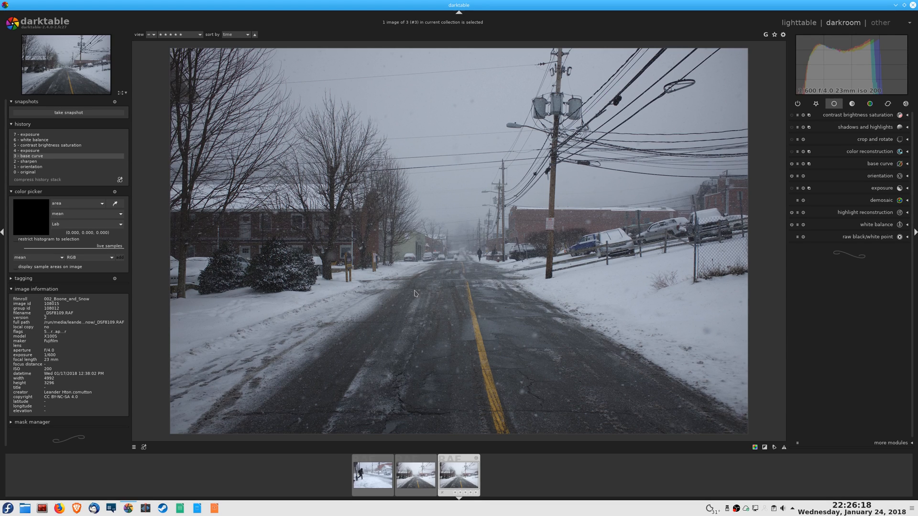
mouse_move(635, 207)
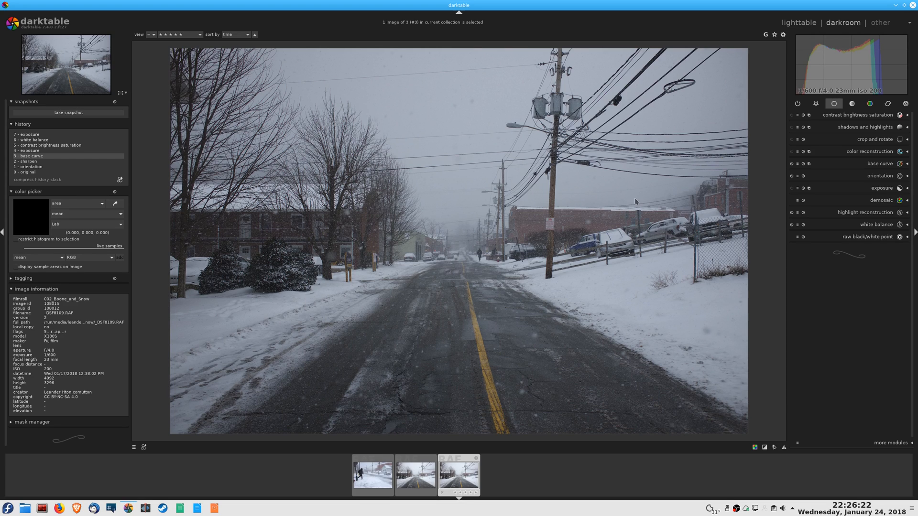
mouse_move(721, 164)
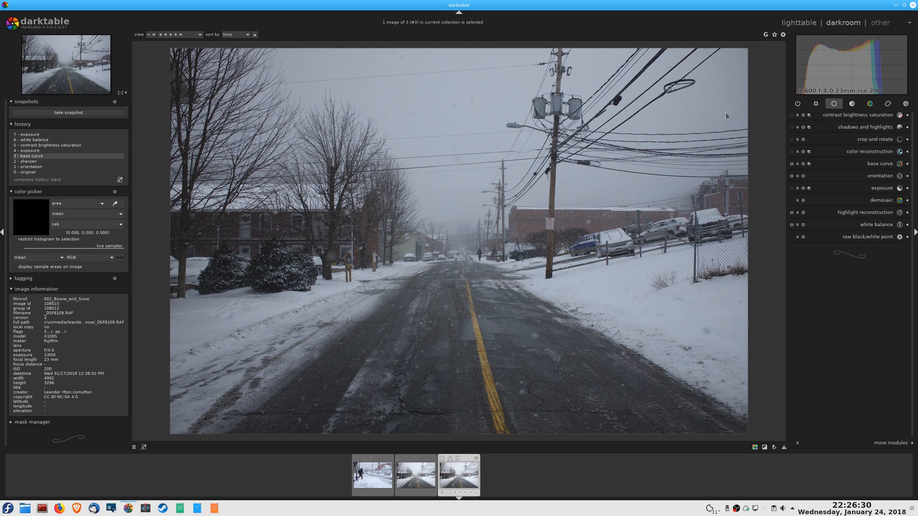
mouse_move(543, 260)
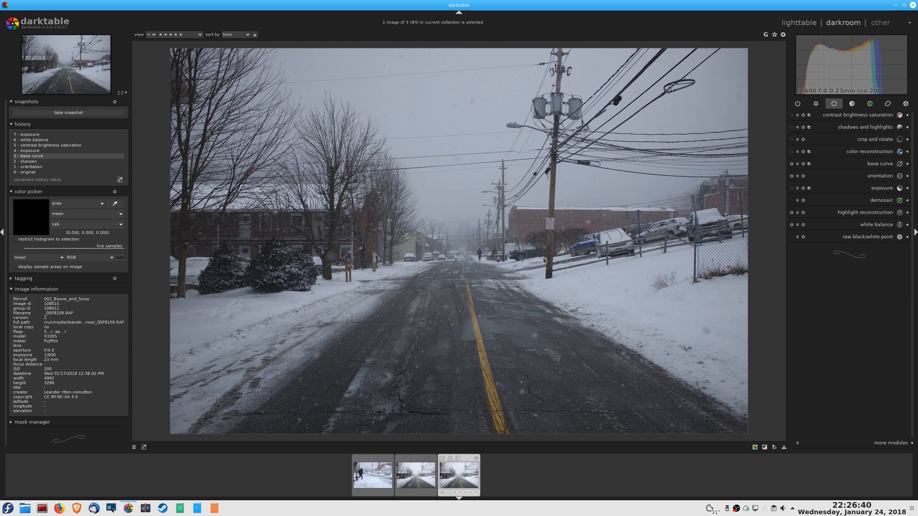
mouse_move(295, 152)
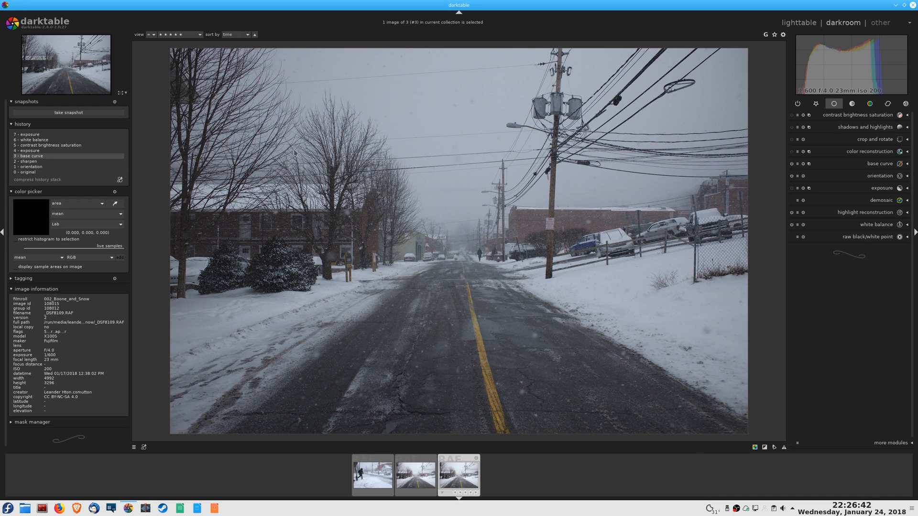
mouse_move(682, 258)
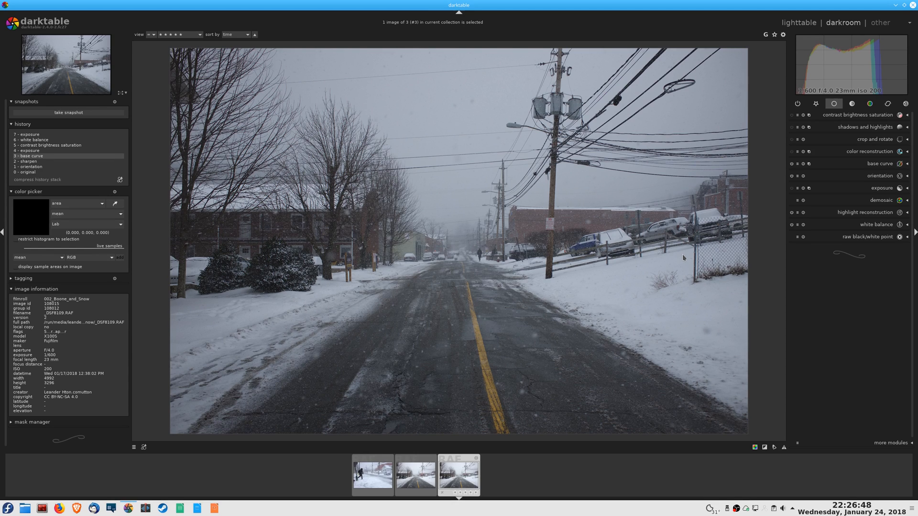
mouse_move(421, 163)
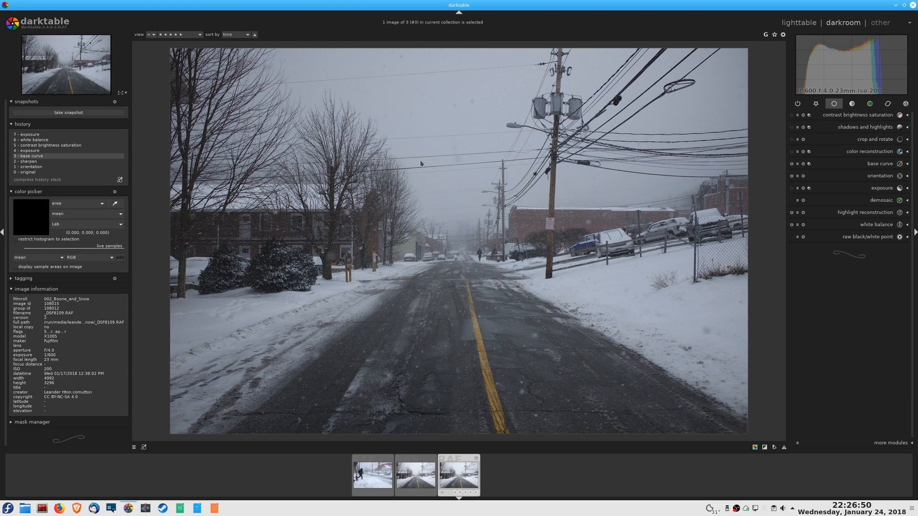
mouse_move(303, 247)
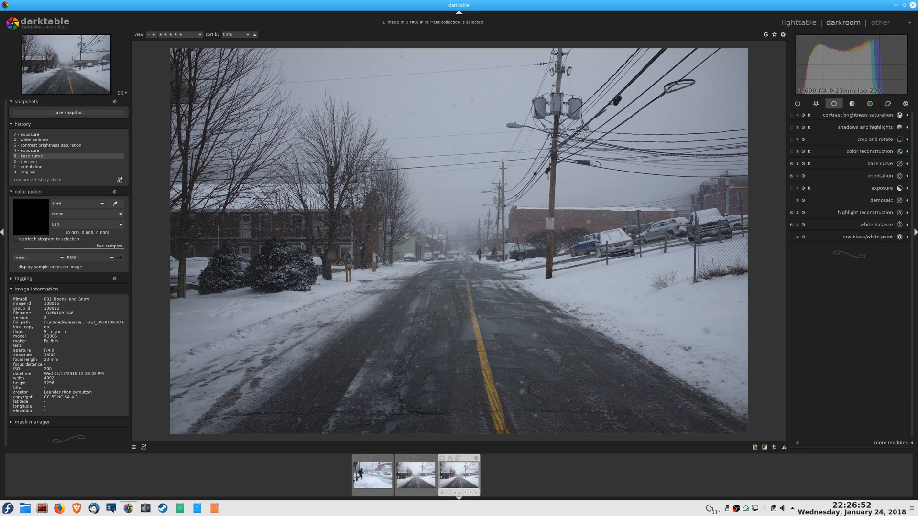
mouse_move(223, 322)
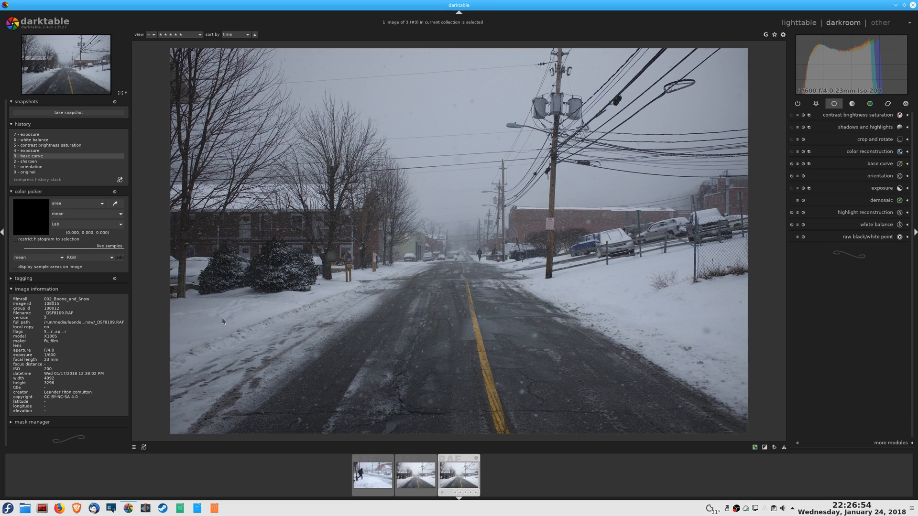
mouse_move(233, 212)
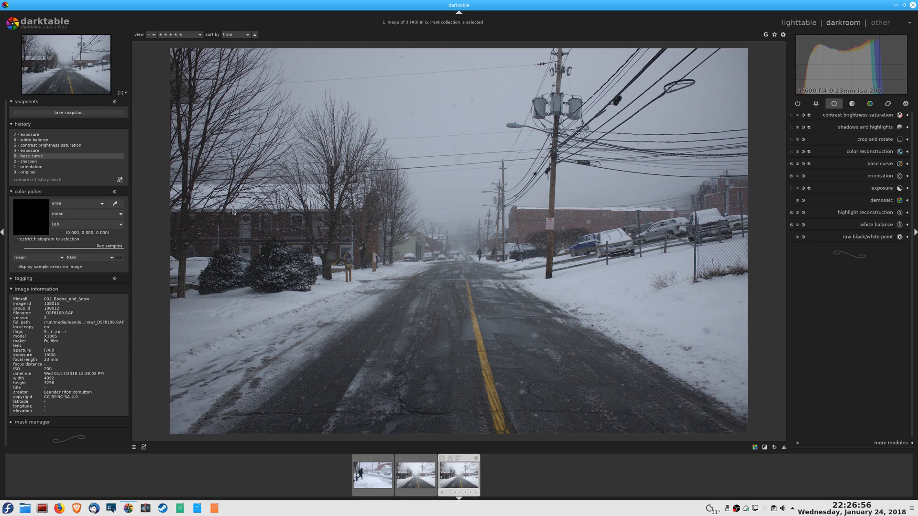
mouse_move(681, 171)
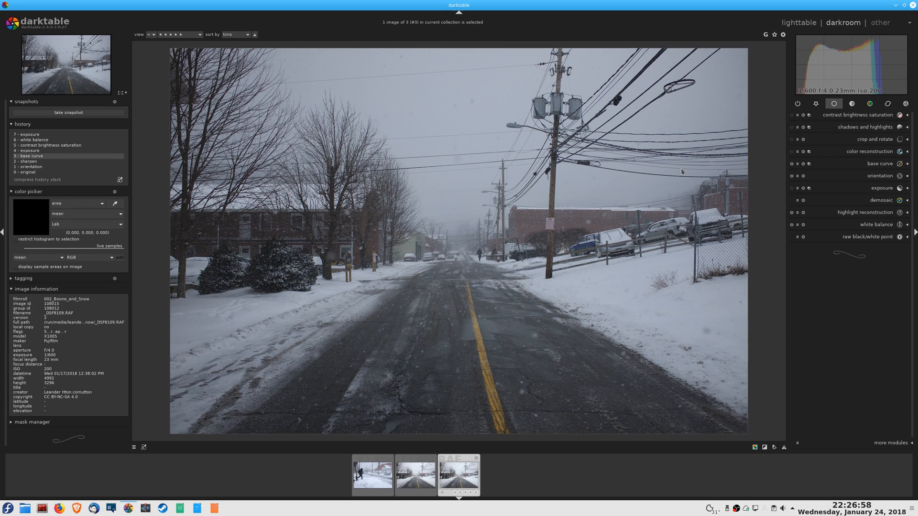
mouse_move(845, 185)
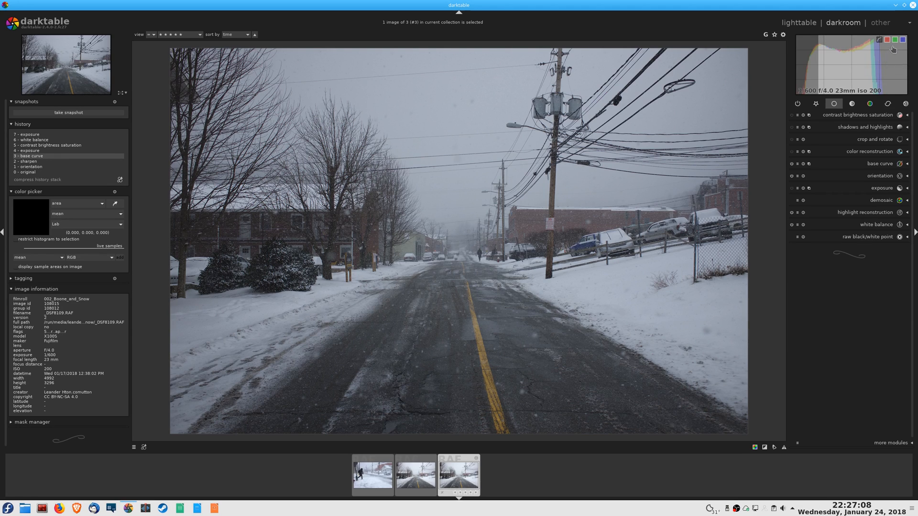
mouse_move(904, 69)
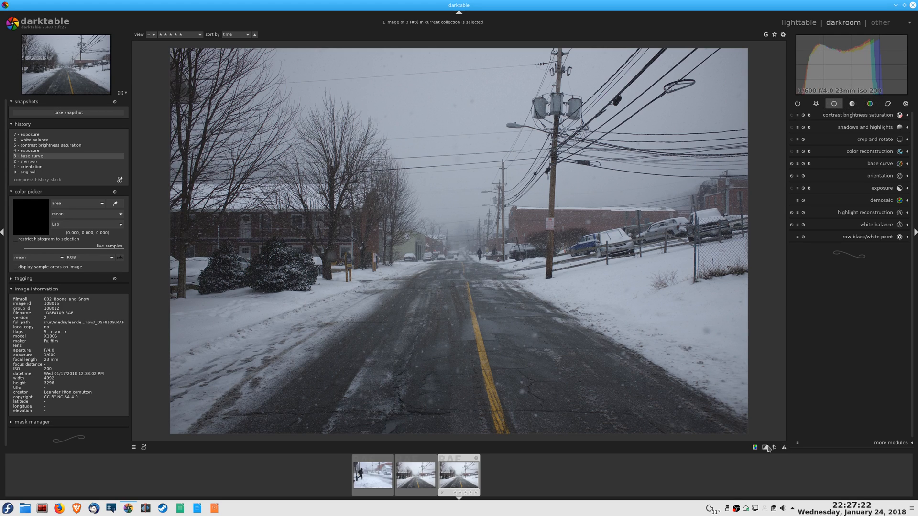
mouse_move(767, 448)
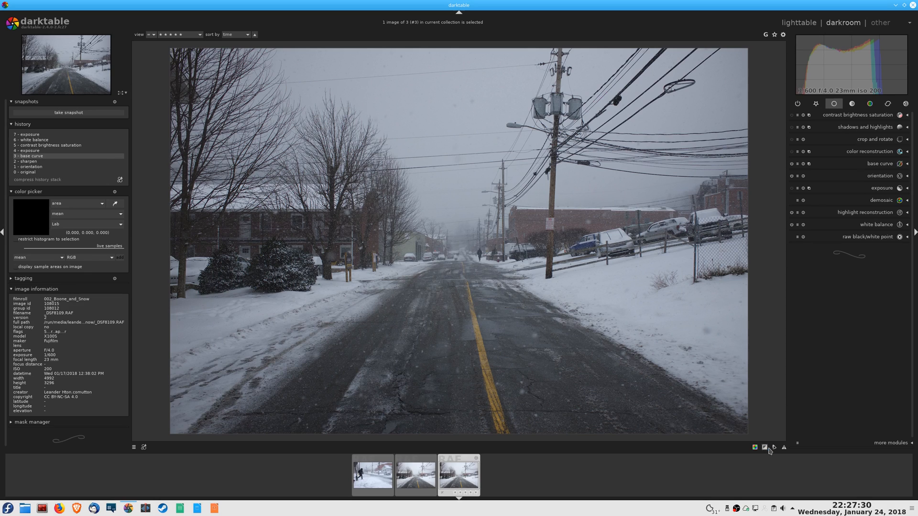
mouse_move(874, 171)
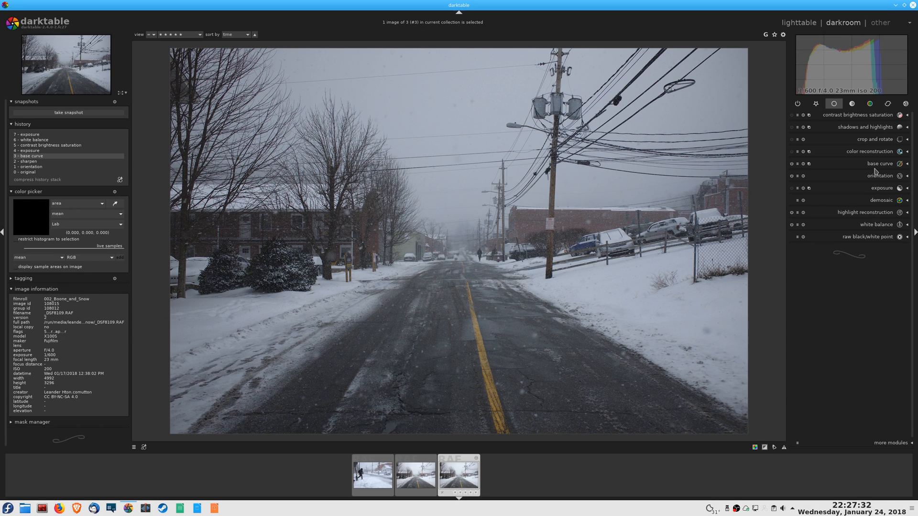
- Raise the exposure correction to roughly +0.95 EV on the snowy street photo
left_click(880, 189)
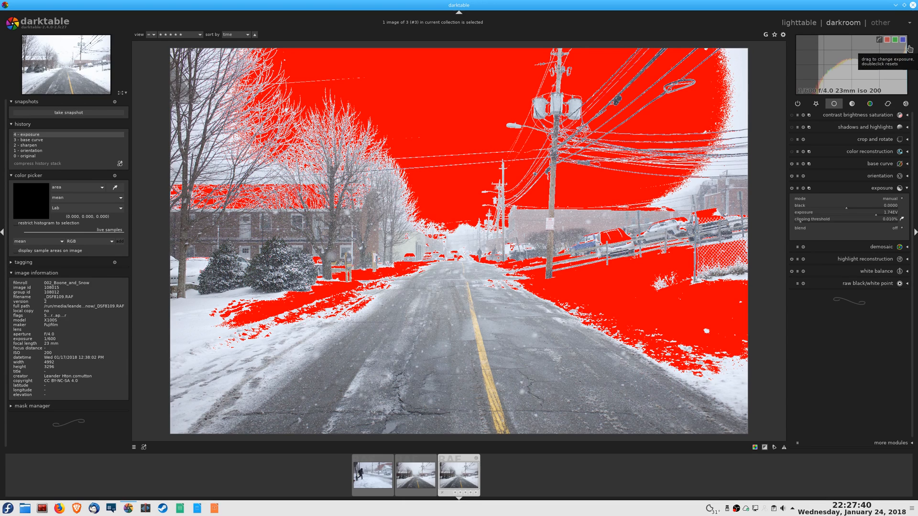
mouse_move(874, 221)
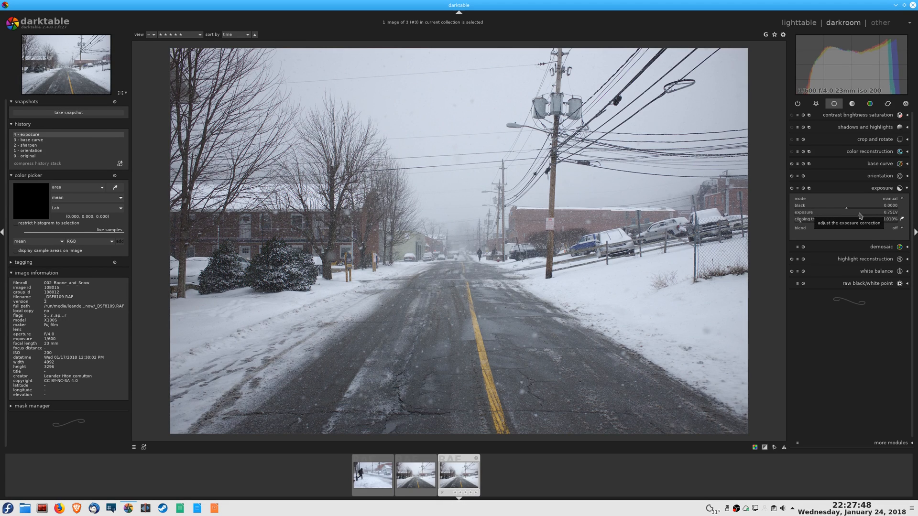
left_click(846, 213)
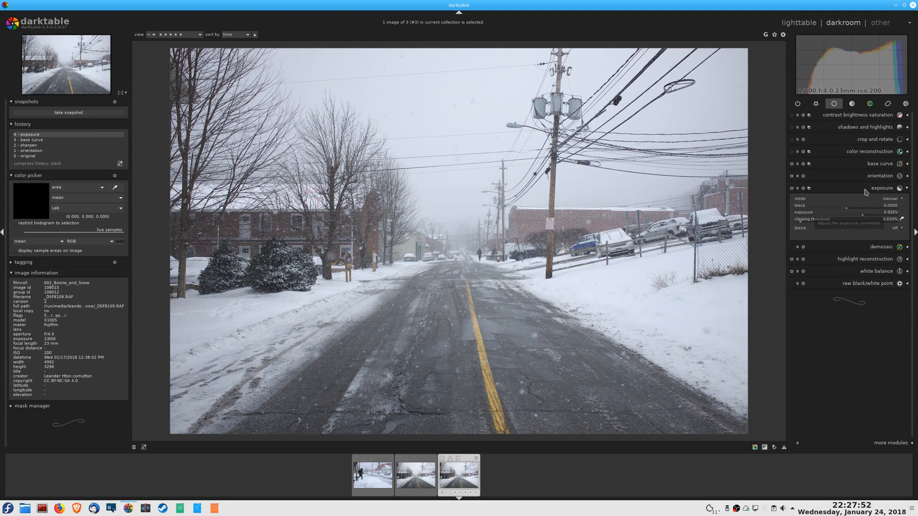
mouse_move(604, 293)
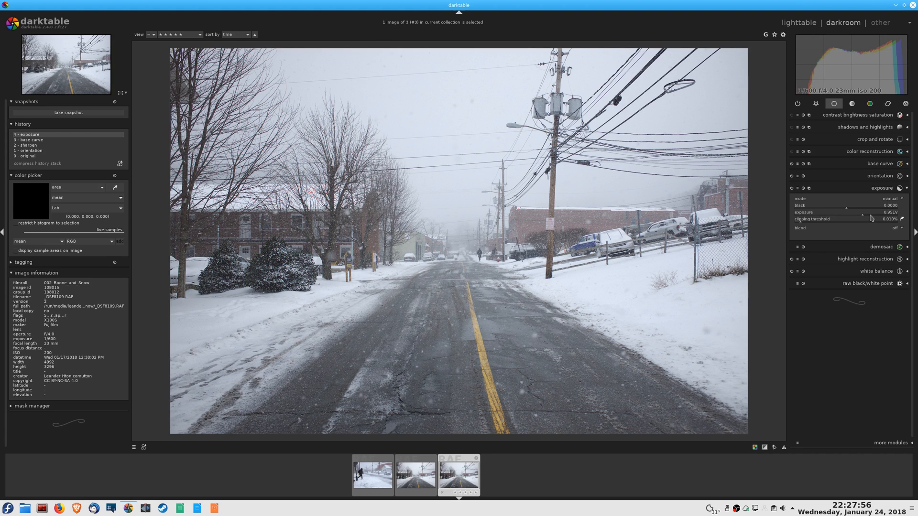
mouse_move(869, 218)
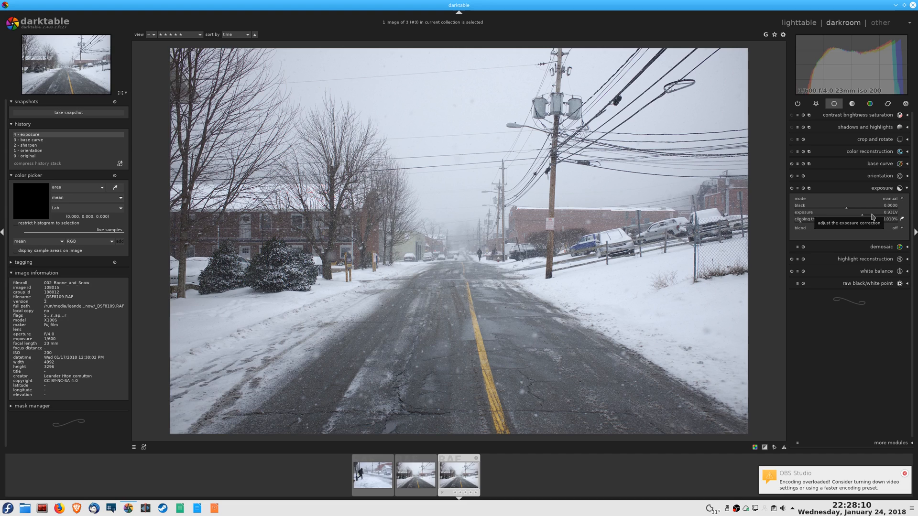
mouse_move(907, 134)
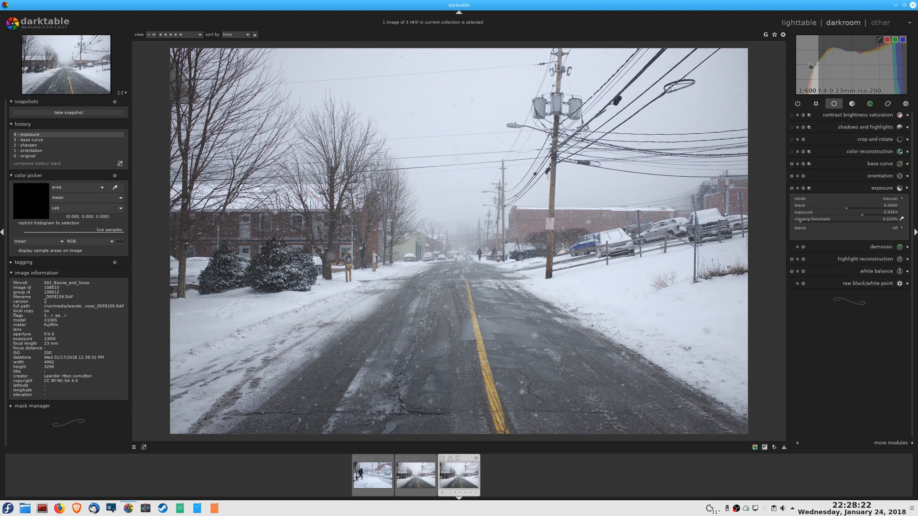
mouse_move(807, 65)
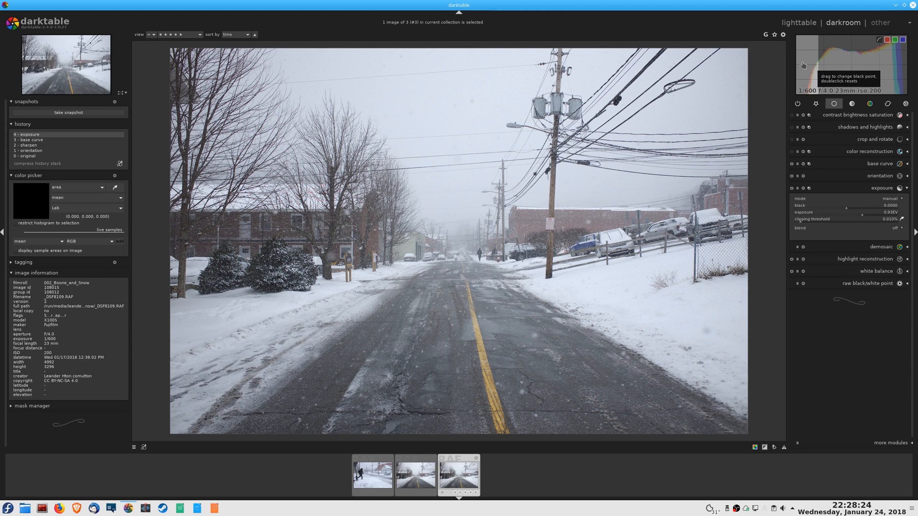
mouse_move(796, 139)
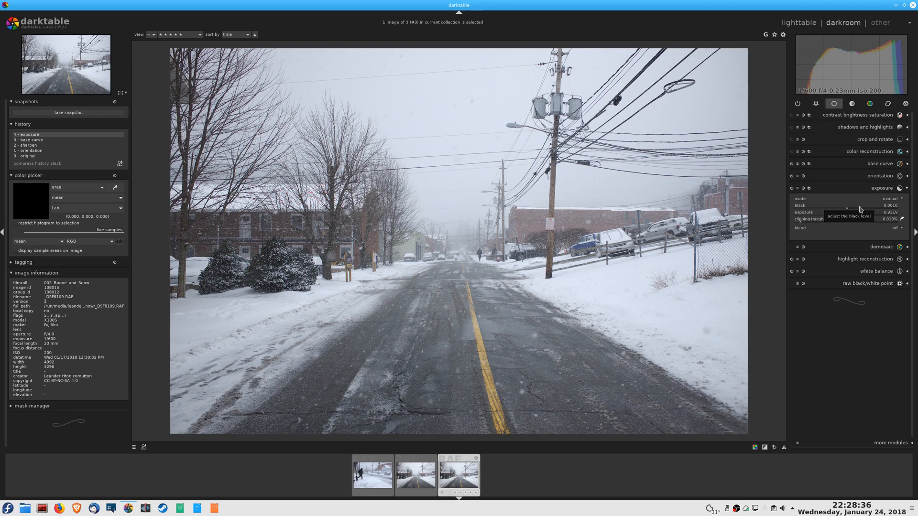
mouse_move(891, 247)
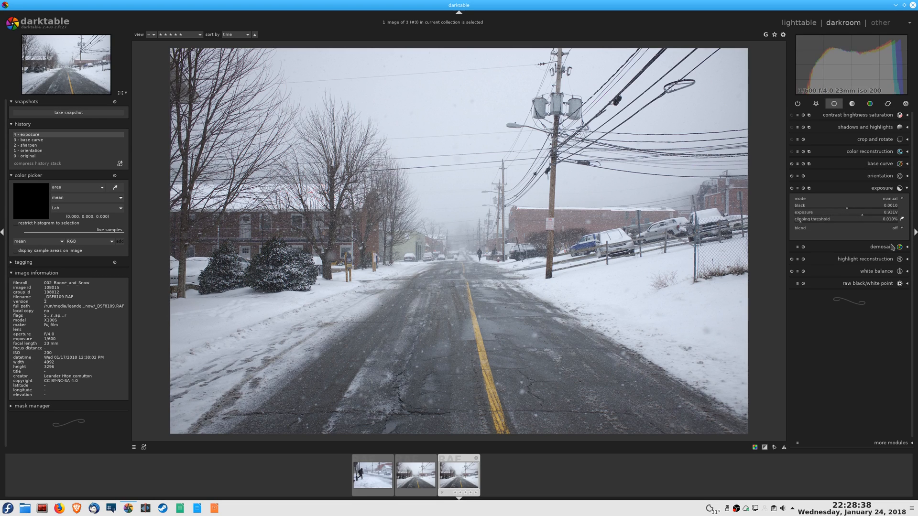
mouse_move(856, 211)
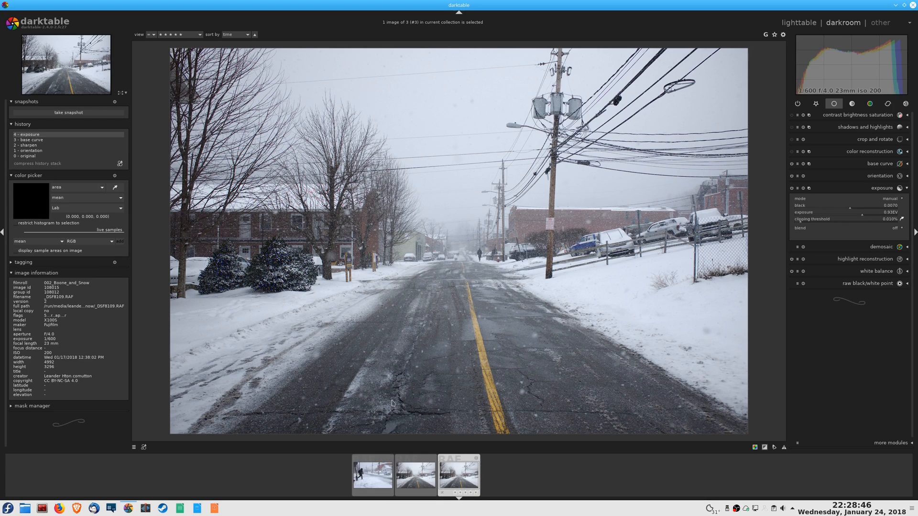
mouse_move(452, 283)
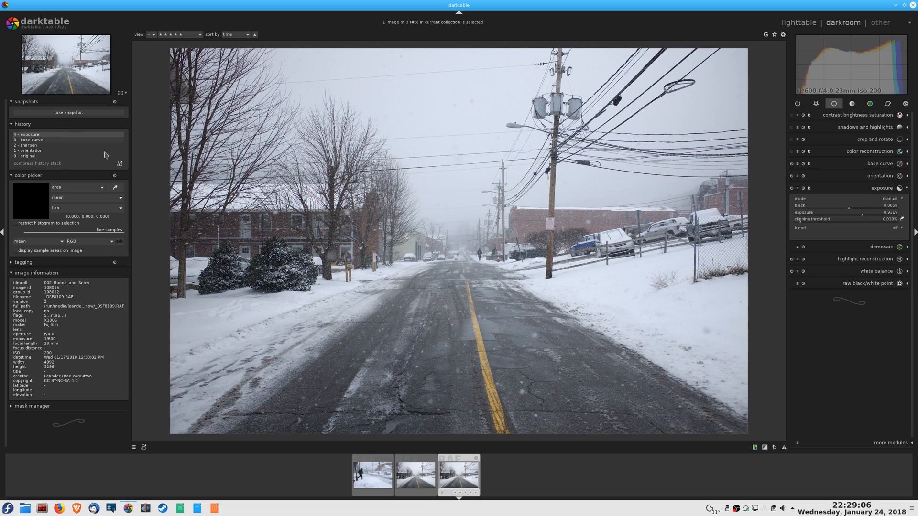
- In contrast brightness saturation, set contrast 0.02 and saturation 0.24
left_click(882, 188)
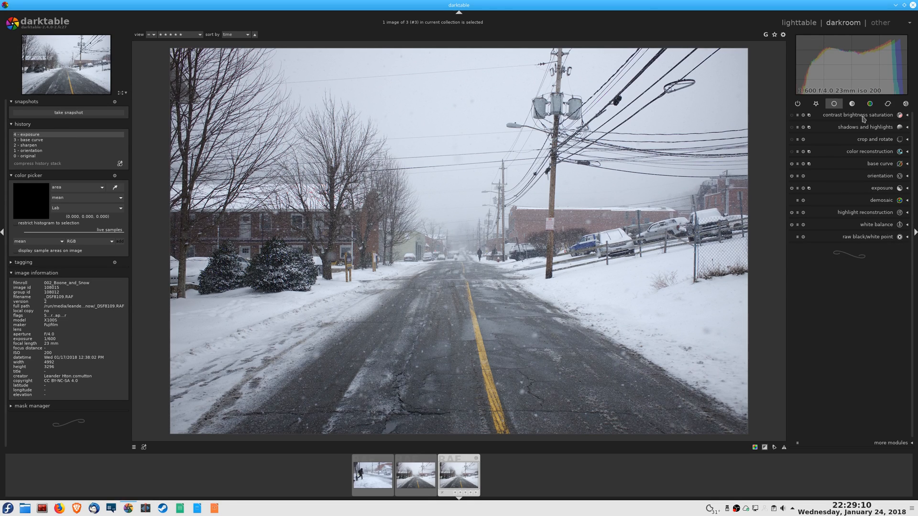
left_click(859, 114)
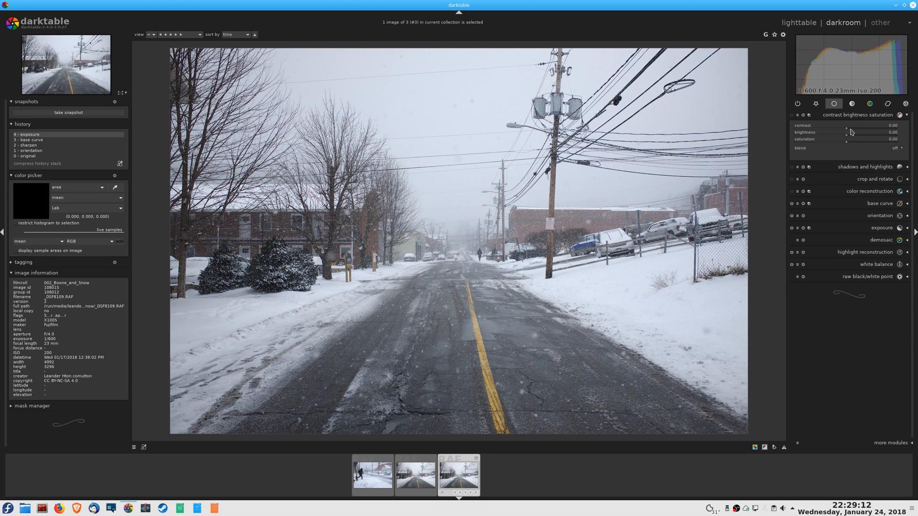
mouse_move(853, 143)
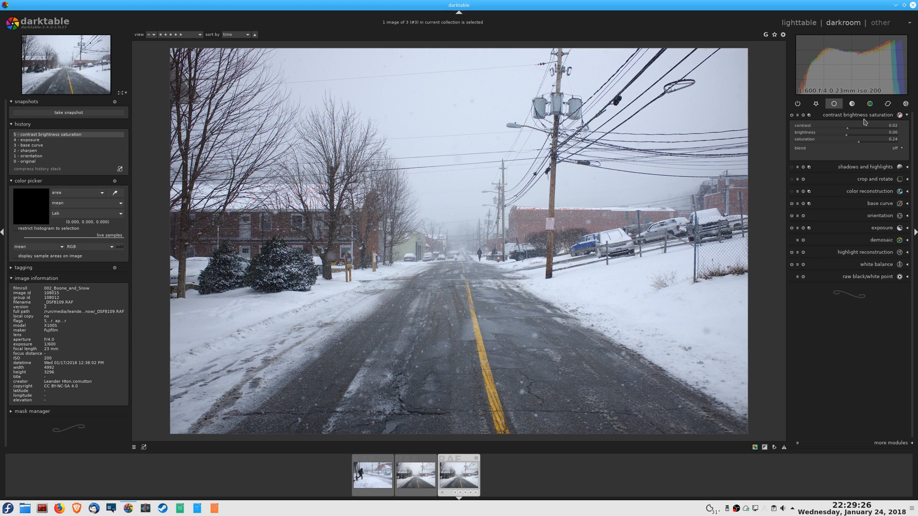
left_click(857, 115)
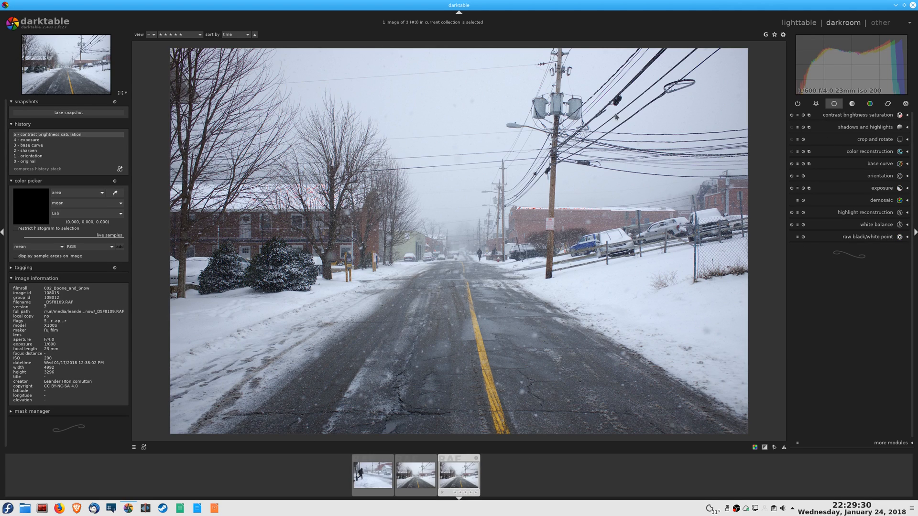
mouse_move(532, 418)
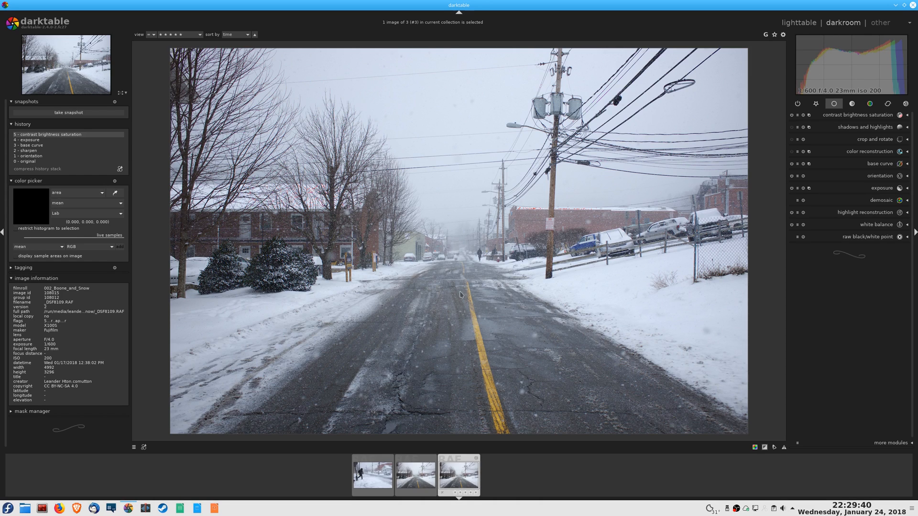
mouse_move(619, 350)
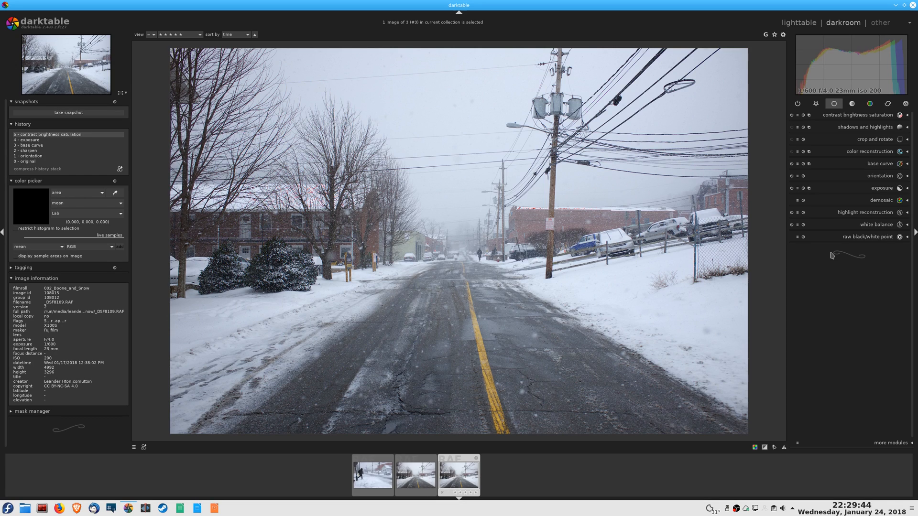
mouse_move(871, 186)
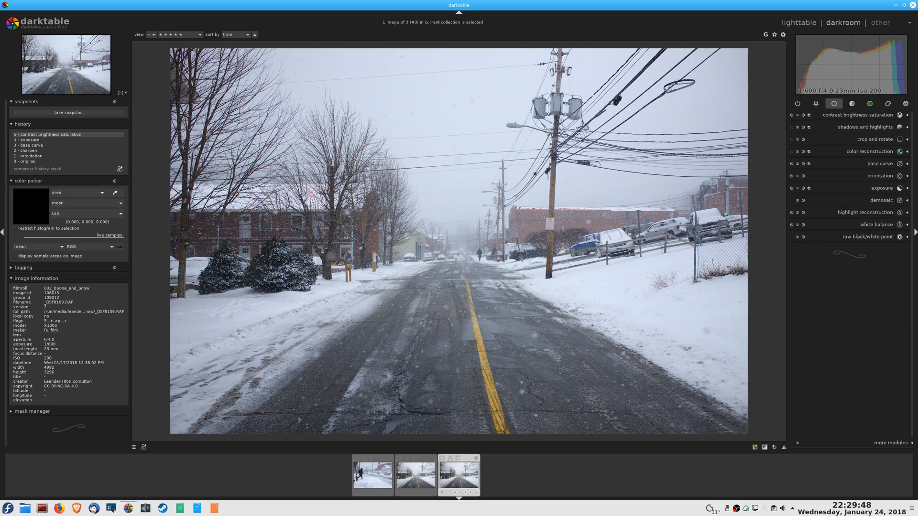
mouse_move(882, 230)
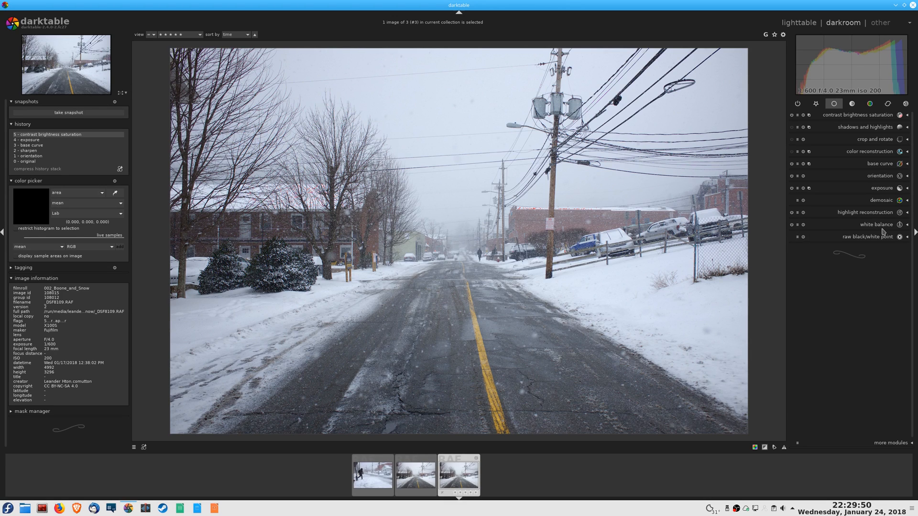
- Set the white balance temperature to about 5606 K to warm the photo
left_click(876, 224)
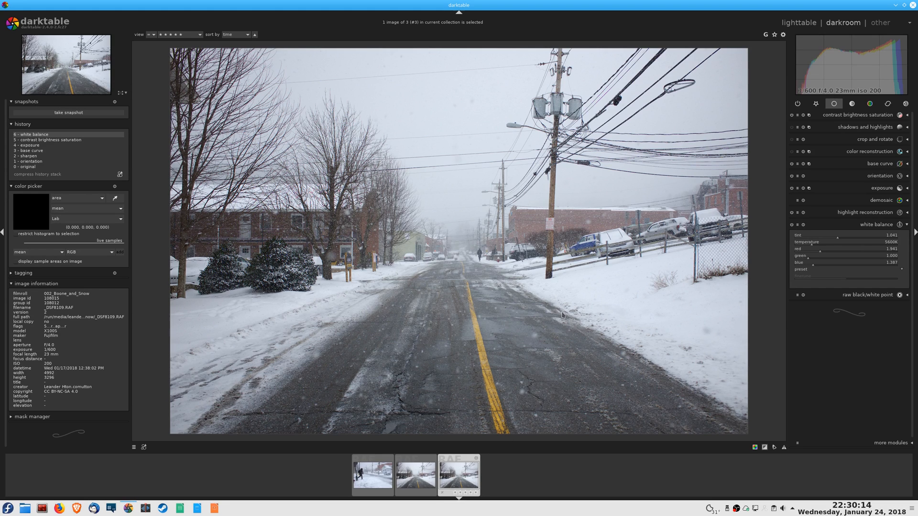
mouse_move(586, 225)
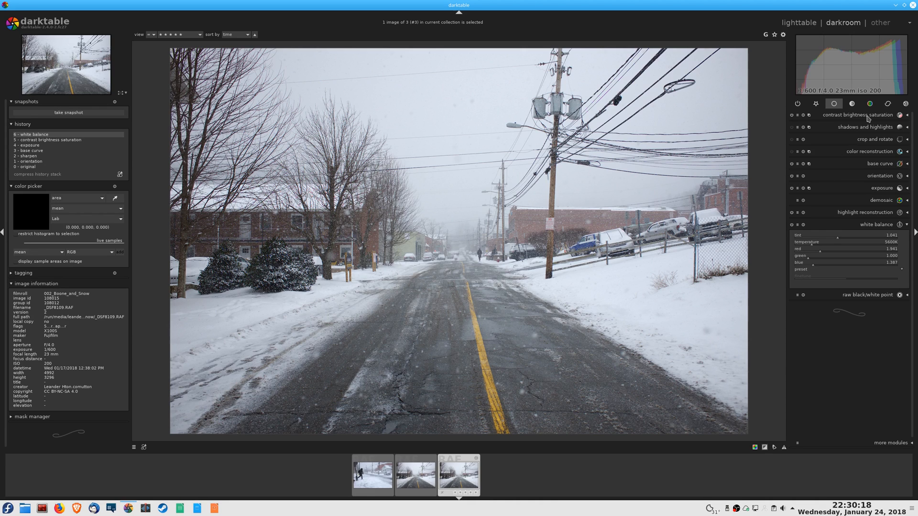
left_click(887, 103)
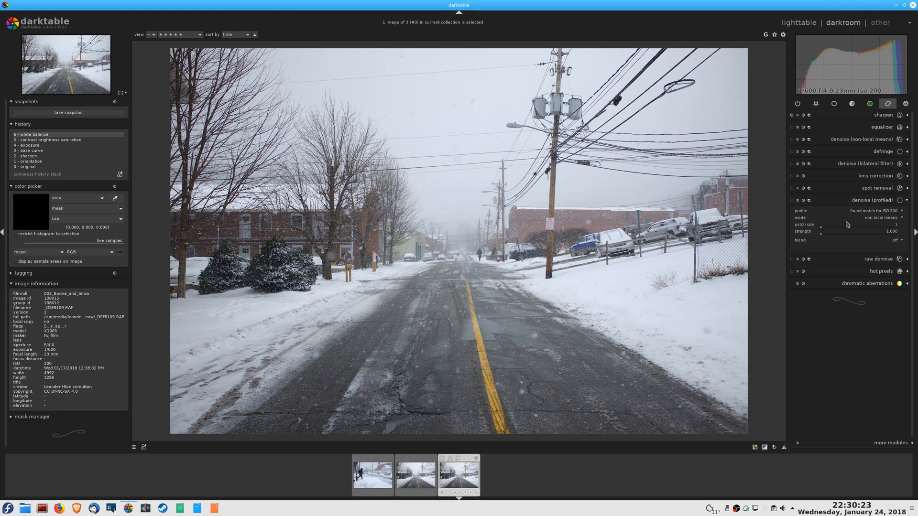
mouse_move(853, 198)
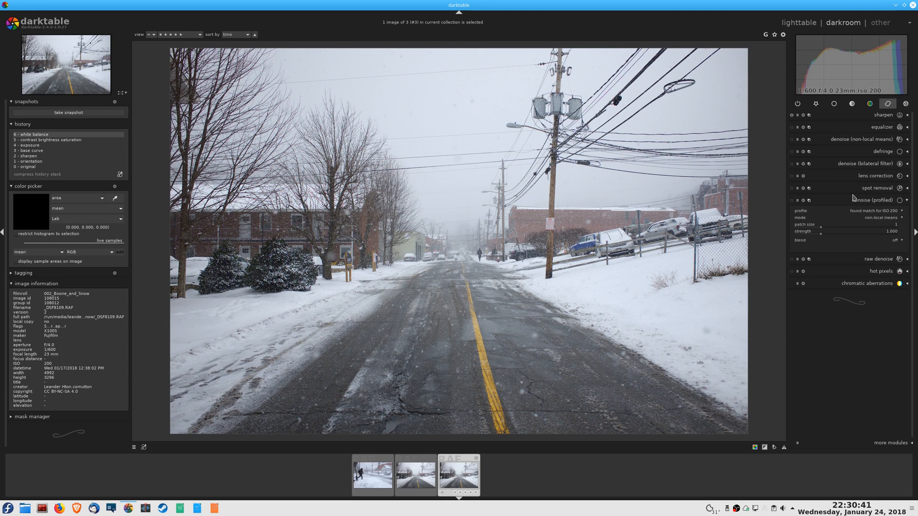
mouse_move(405, 159)
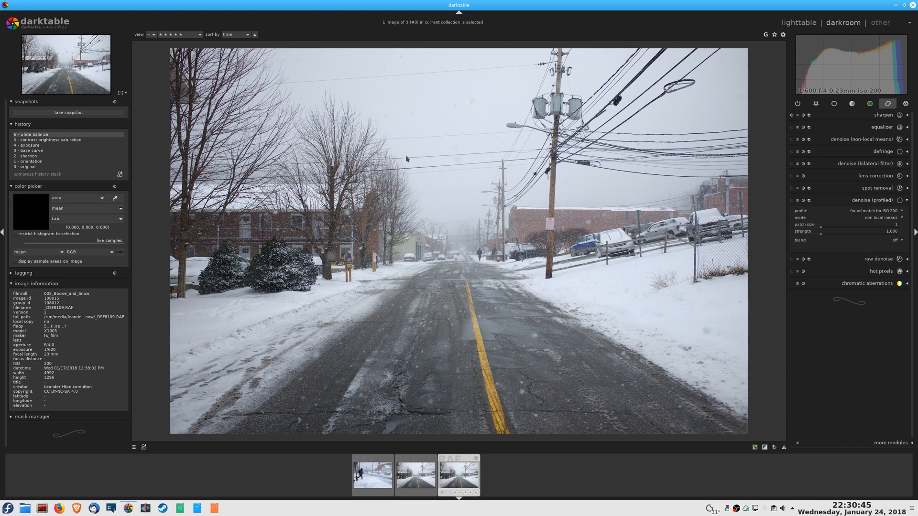
mouse_move(623, 185)
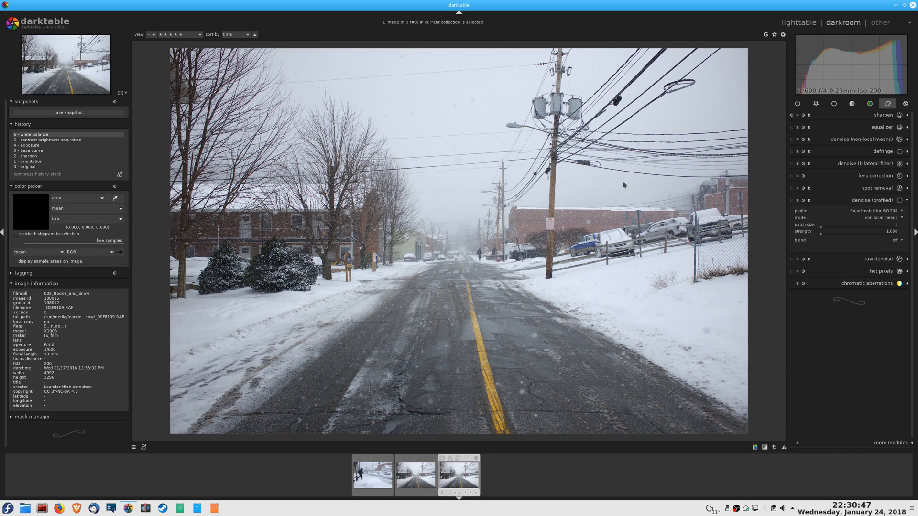
- Toggle lens correction on and off to compare, leaving it switched off
left_click(875, 176)
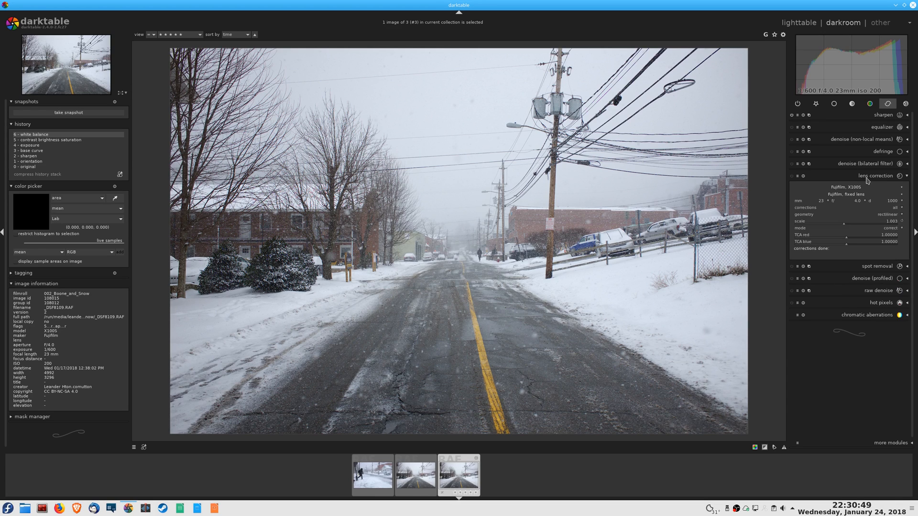
left_click(797, 176)
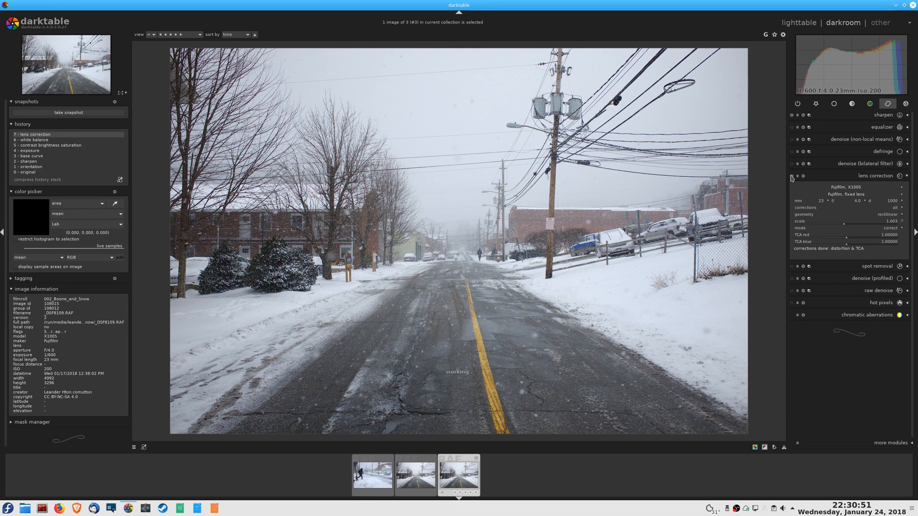
left_click(792, 176)
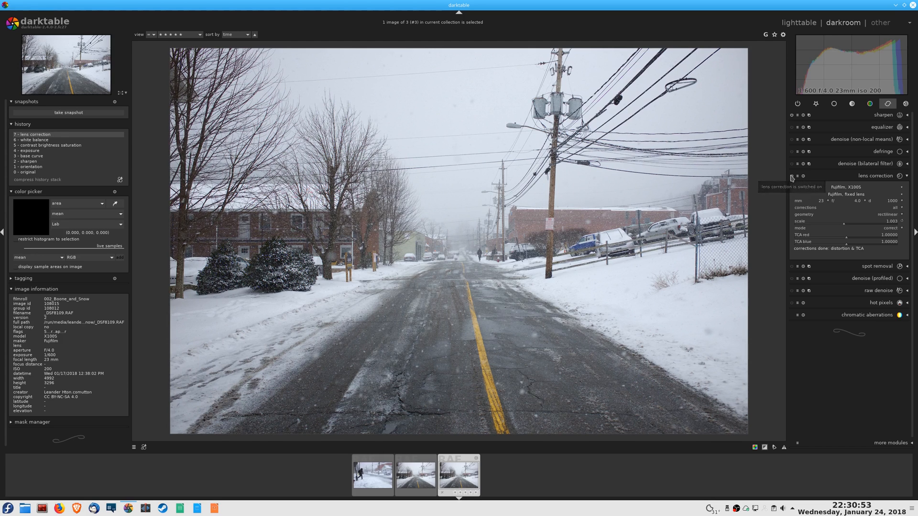
left_click(798, 176)
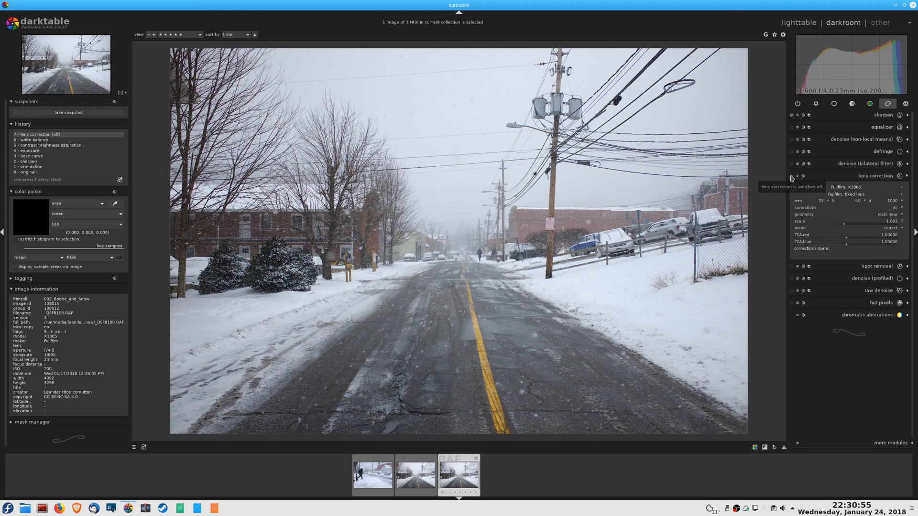
left_click(797, 176)
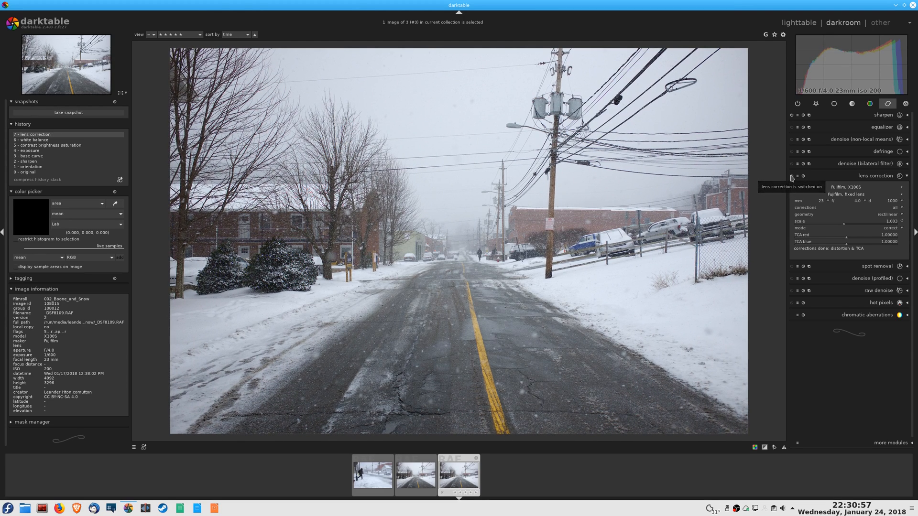
left_click(797, 176)
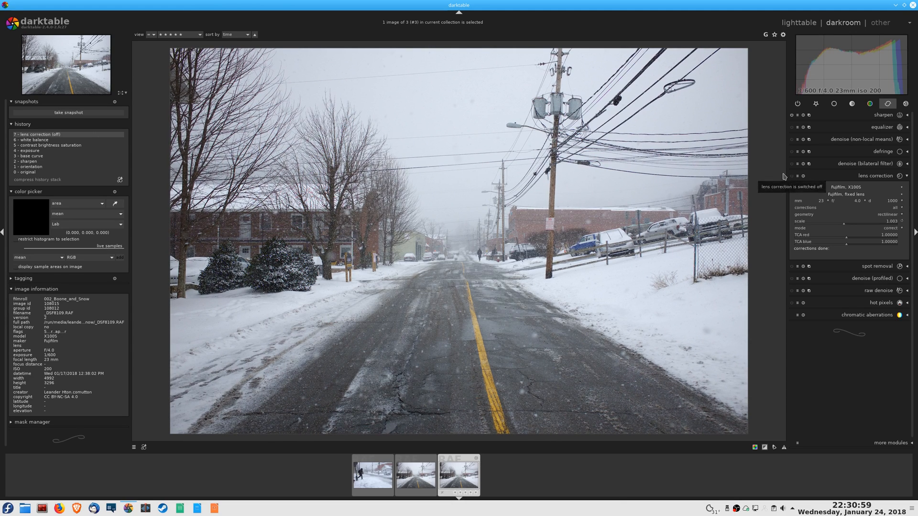
left_click(876, 176)
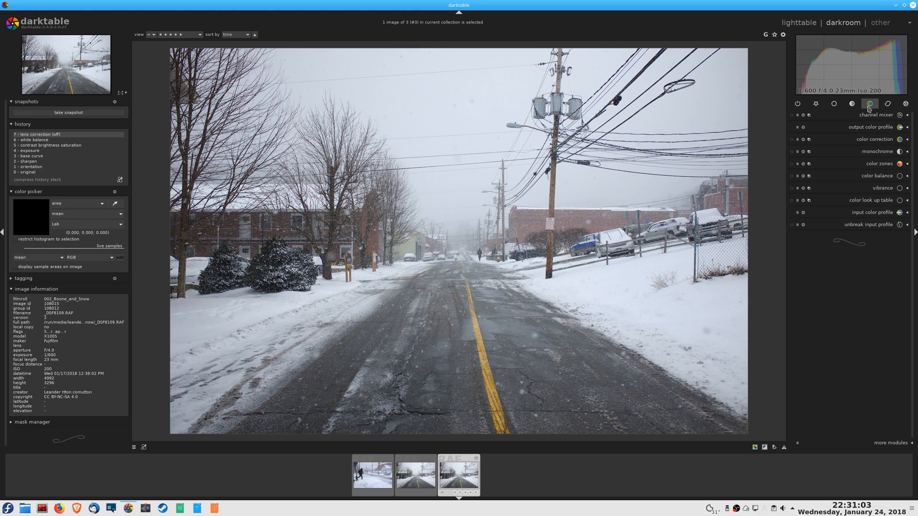
- Reset the tone curve and shape a subtle S-curve that deepens the shadows slightly
left_click(852, 104)
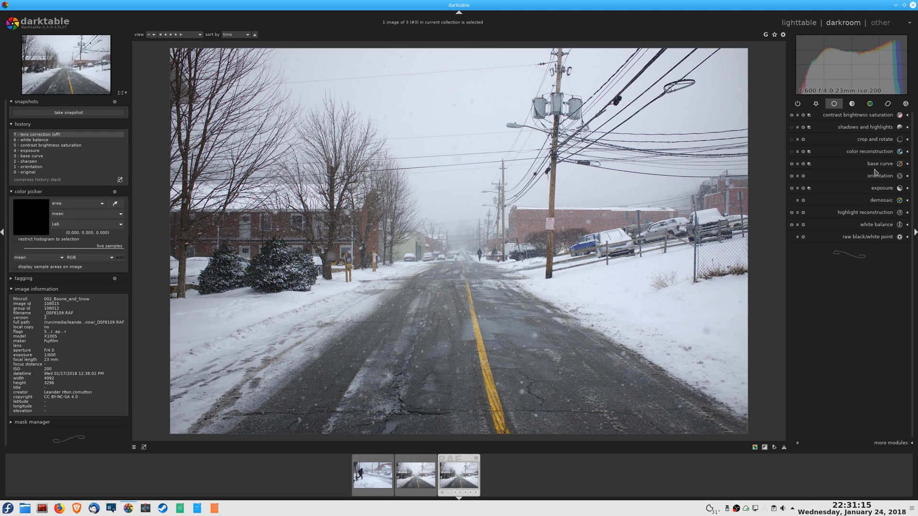
mouse_move(782, 171)
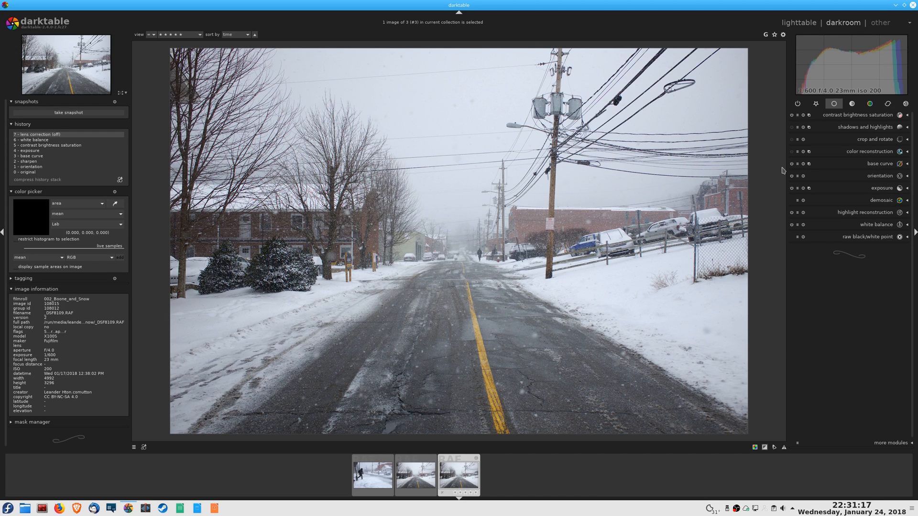
mouse_move(814, 140)
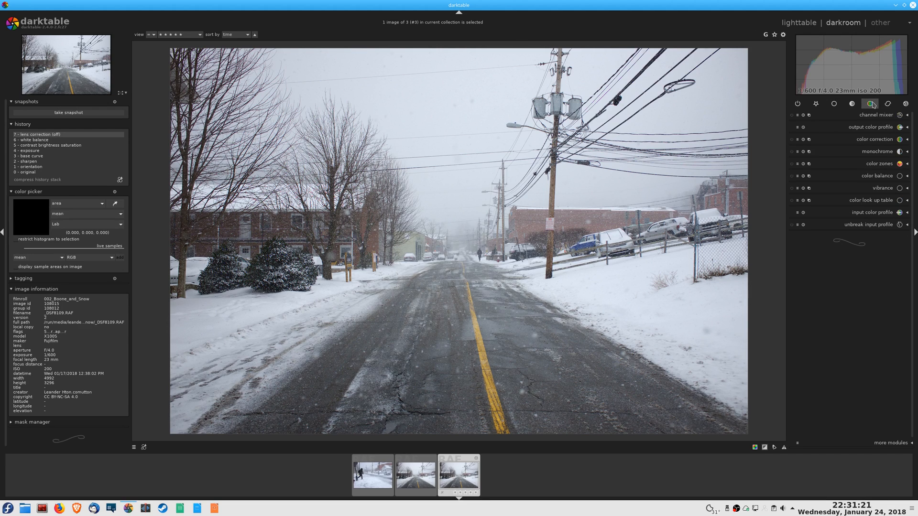
left_click(852, 103)
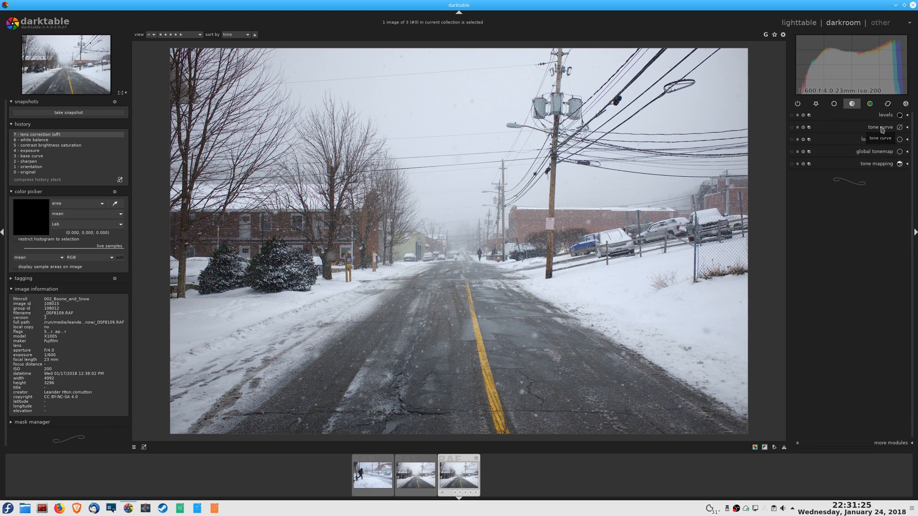
left_click(879, 128)
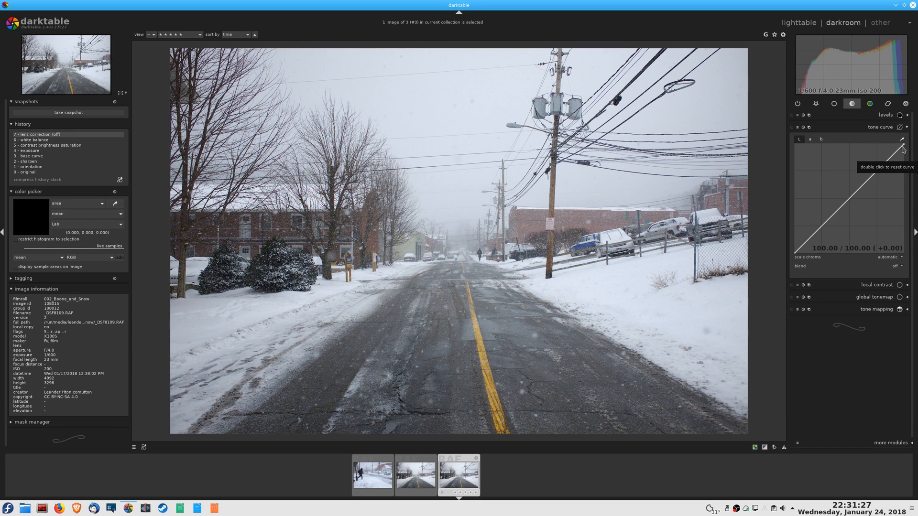
double_click(903, 147)
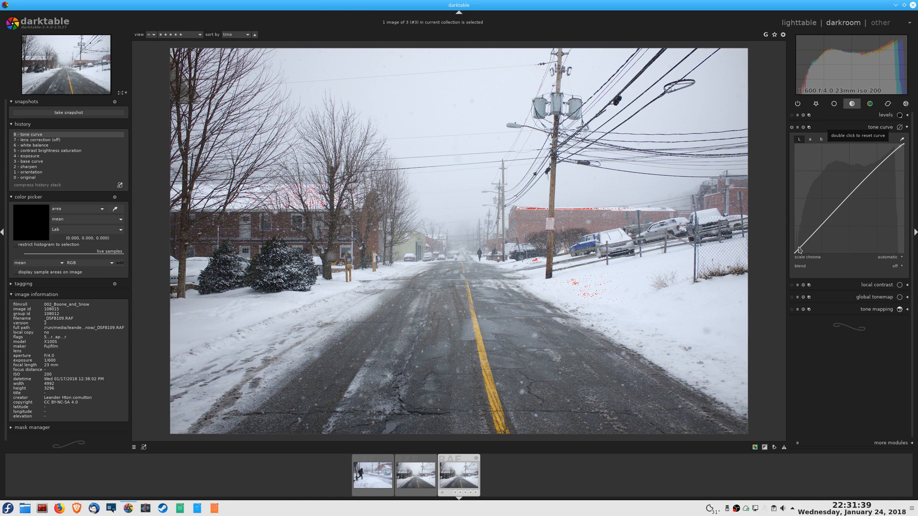
mouse_move(801, 251)
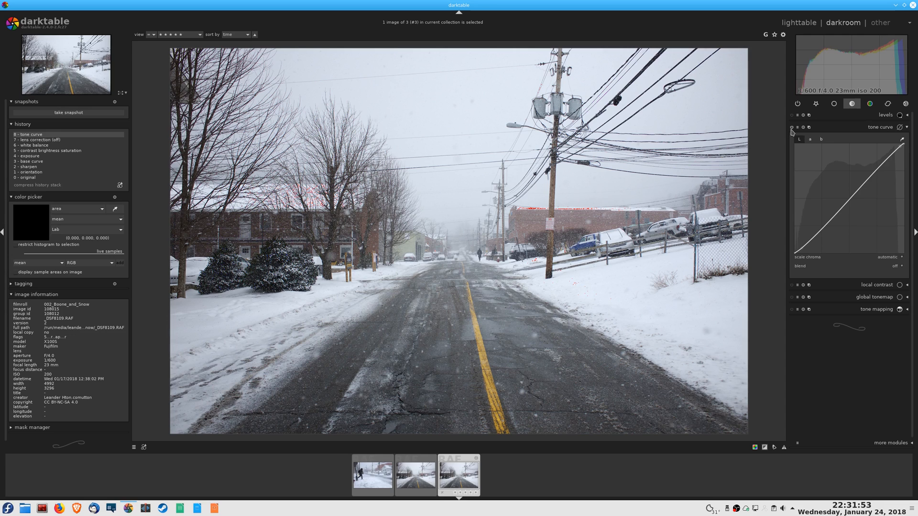
- Compare the tone curve off and on, keeping it enabled with saturation at 0.41
left_click(791, 127)
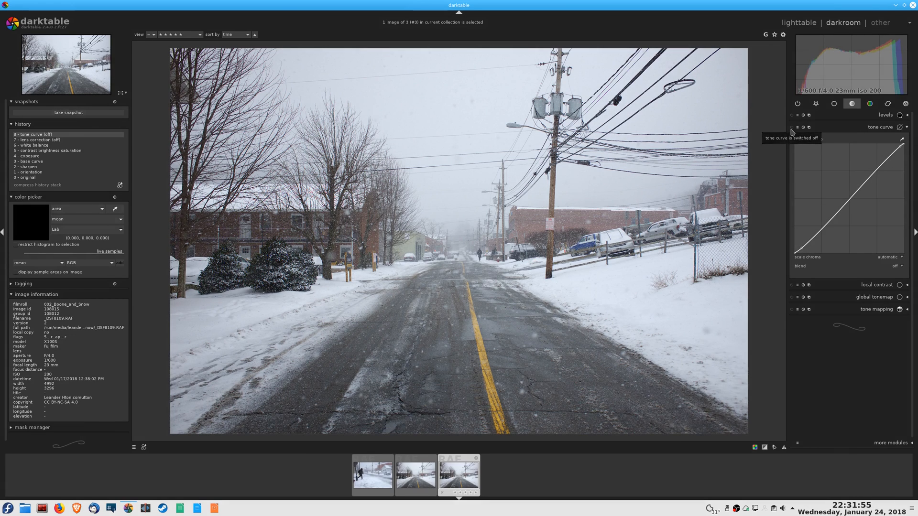
left_click(797, 127)
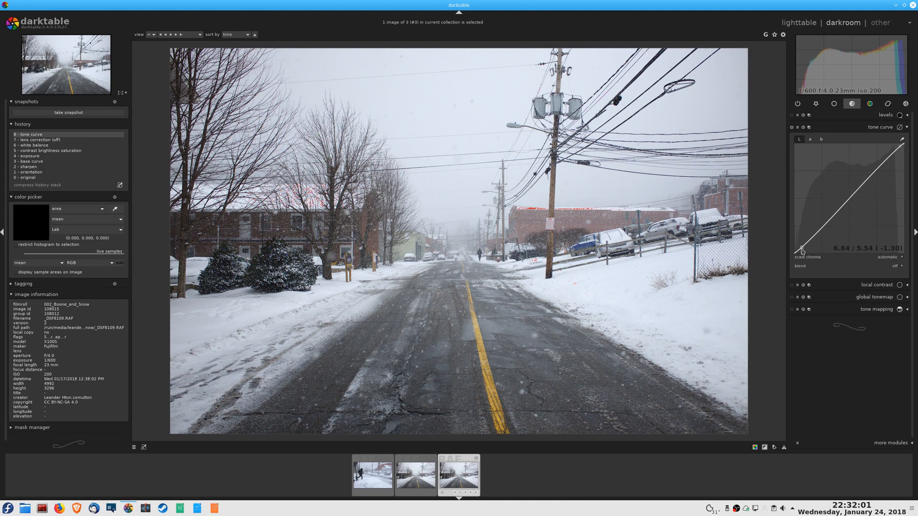
mouse_move(901, 147)
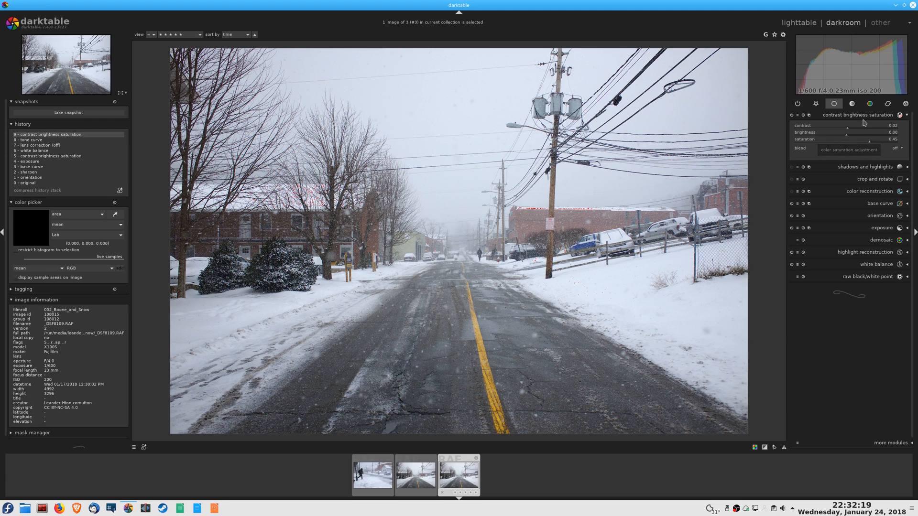
- Switch the tone curve off and back on to compare, ending with it applied
left_click(833, 103)
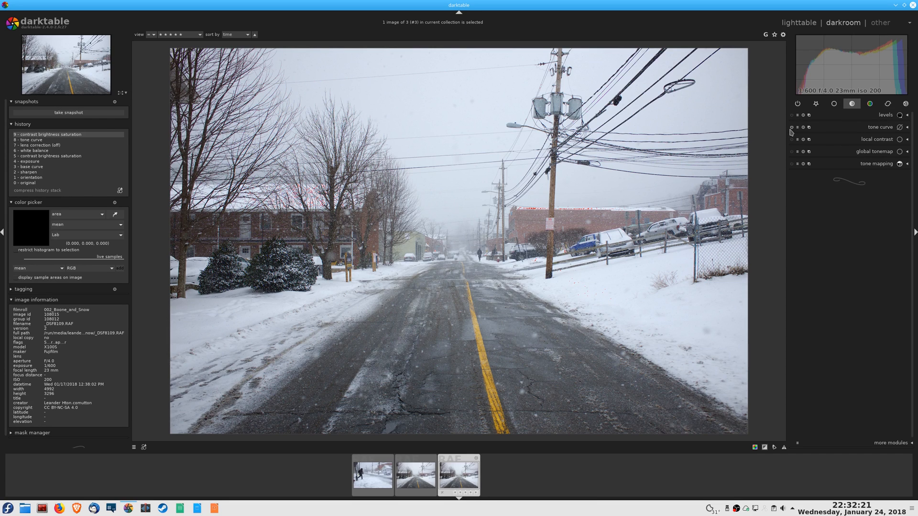
left_click(791, 127)
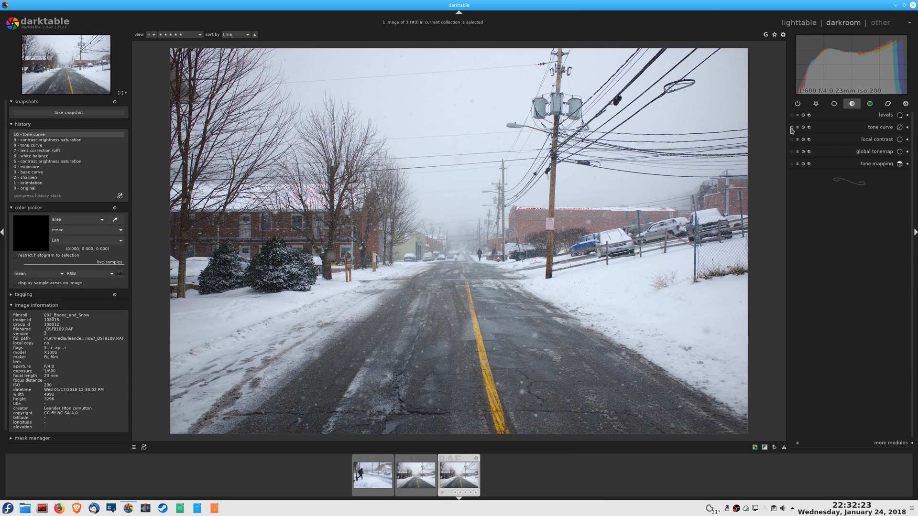
left_click(796, 127)
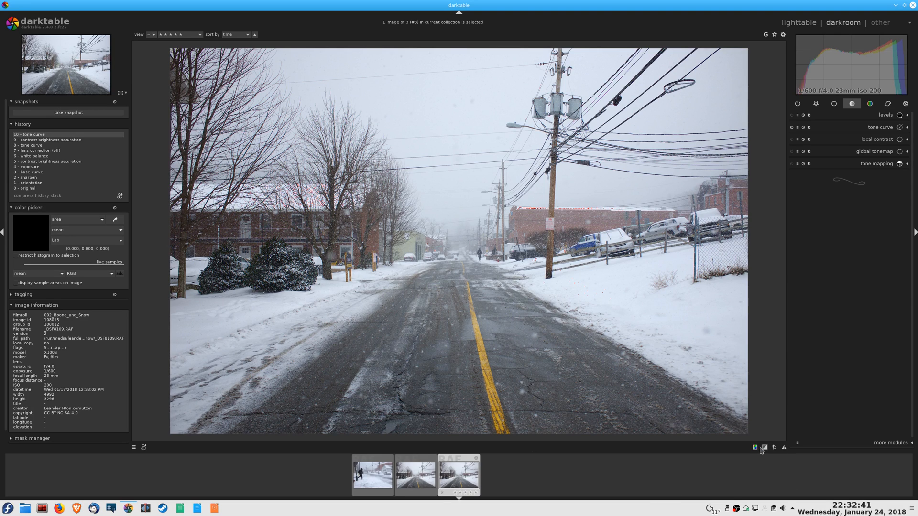
mouse_move(642, 264)
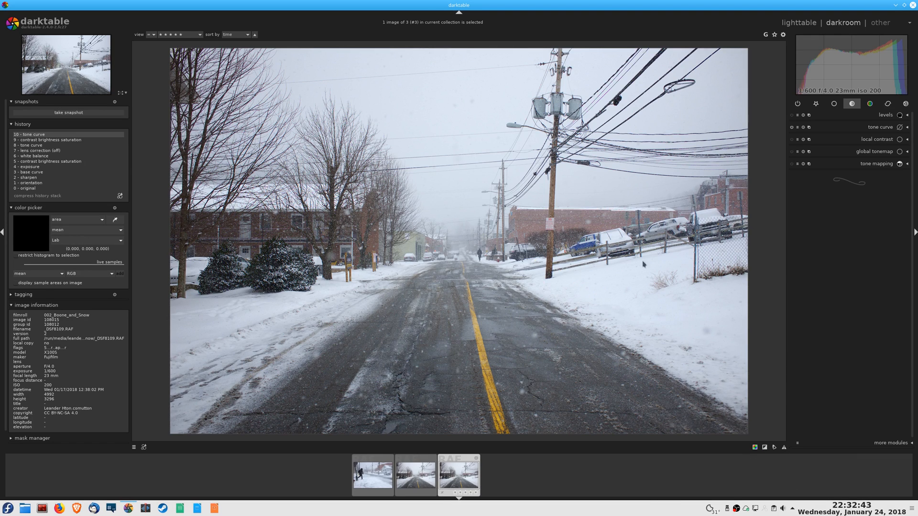
mouse_move(431, 92)
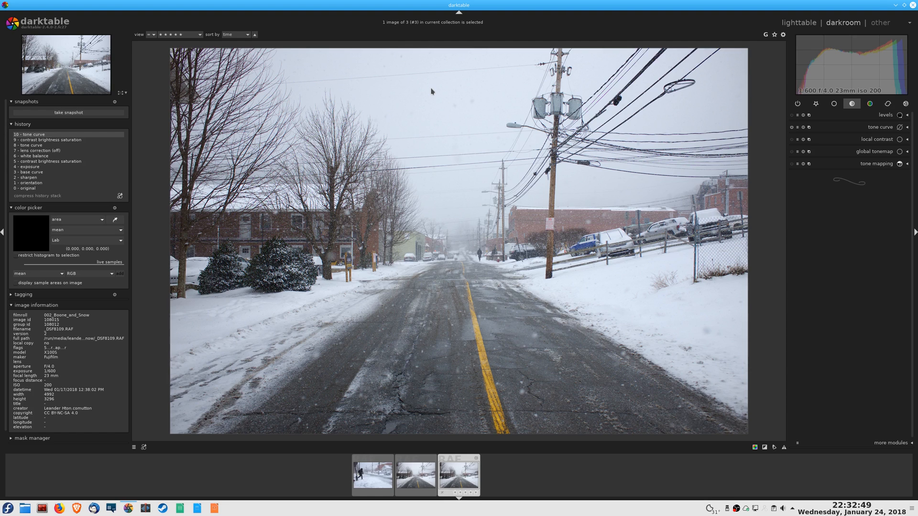
mouse_move(812, 303)
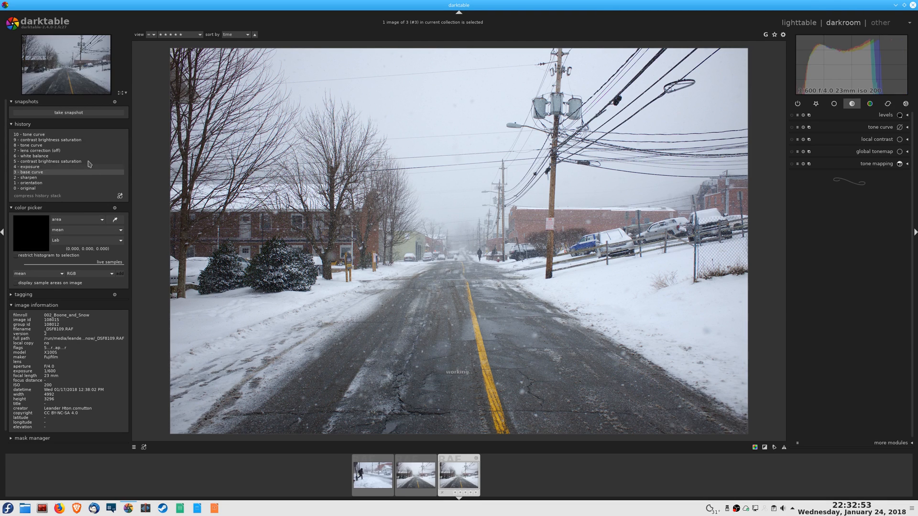
- Browse earlier history steps, then restore the latest '10 - tone curve' edit
left_click(47, 134)
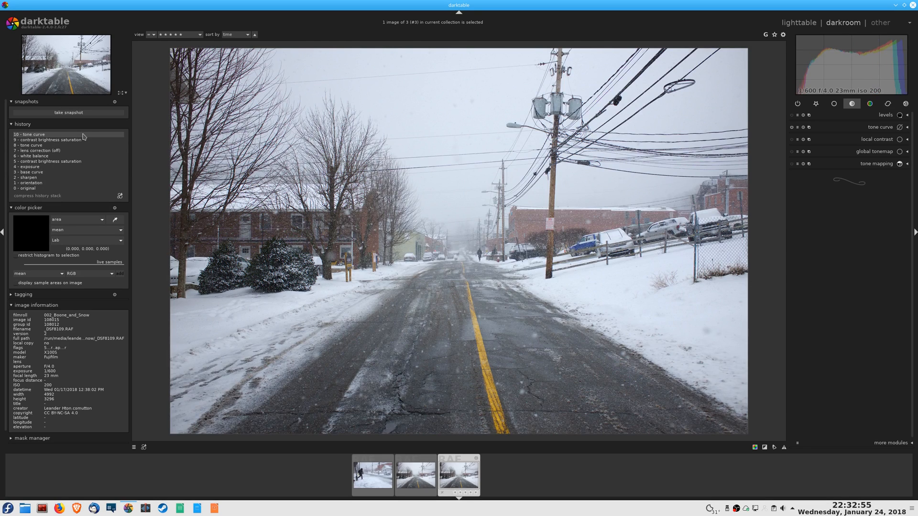
mouse_move(425, 285)
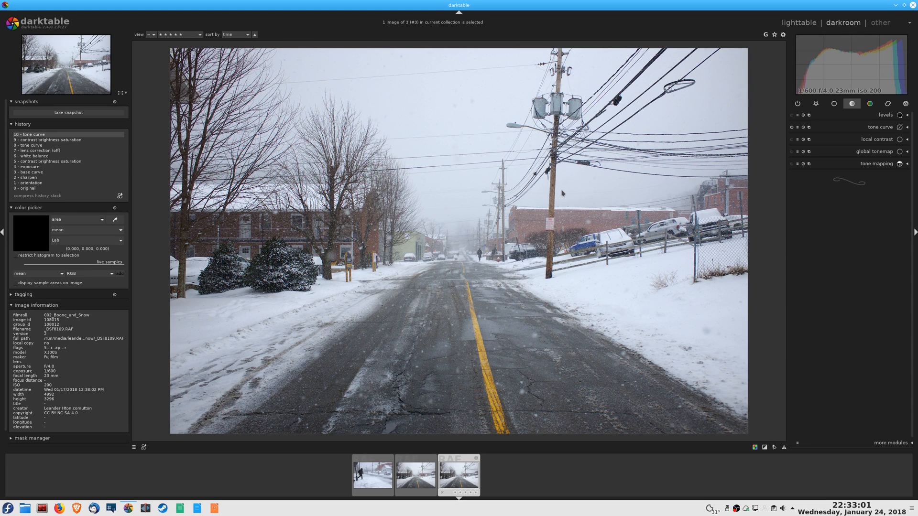
left_click(50, 162)
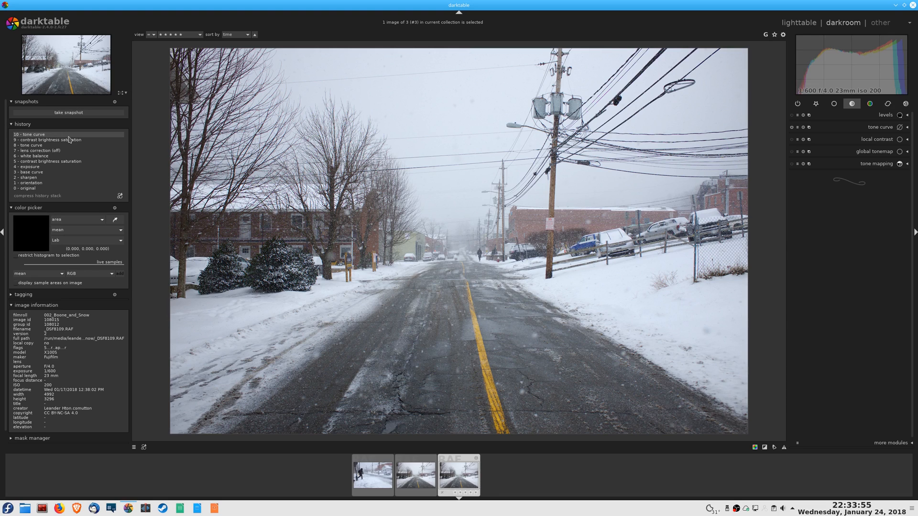
mouse_move(149, 153)
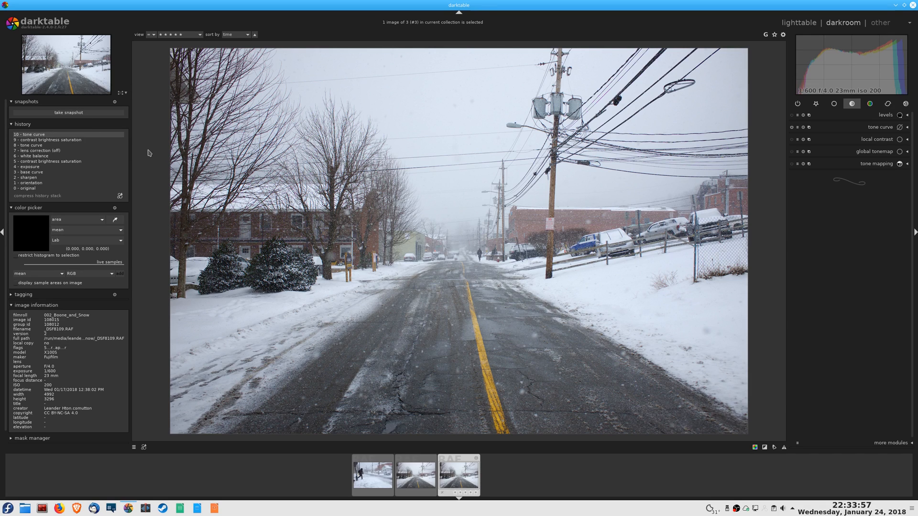